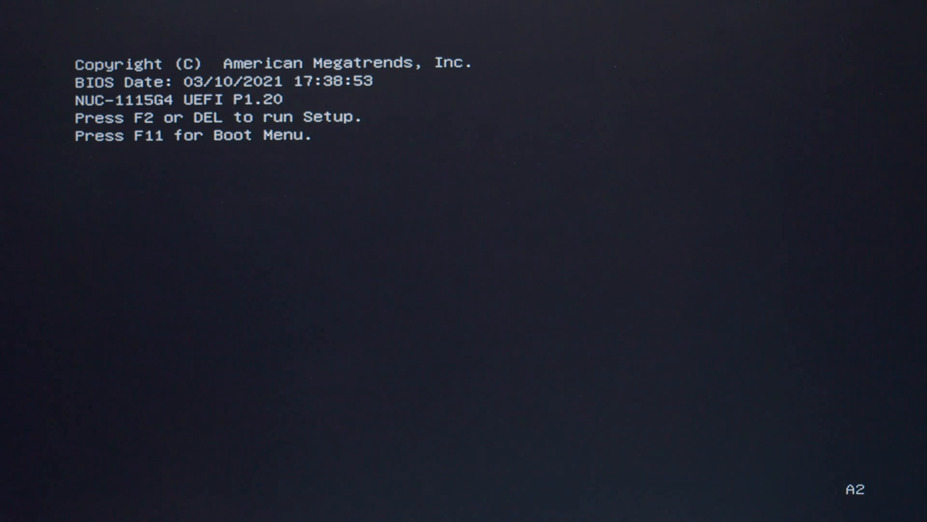
- Enter the firmware setup from the POST screen with F2
key(f2)
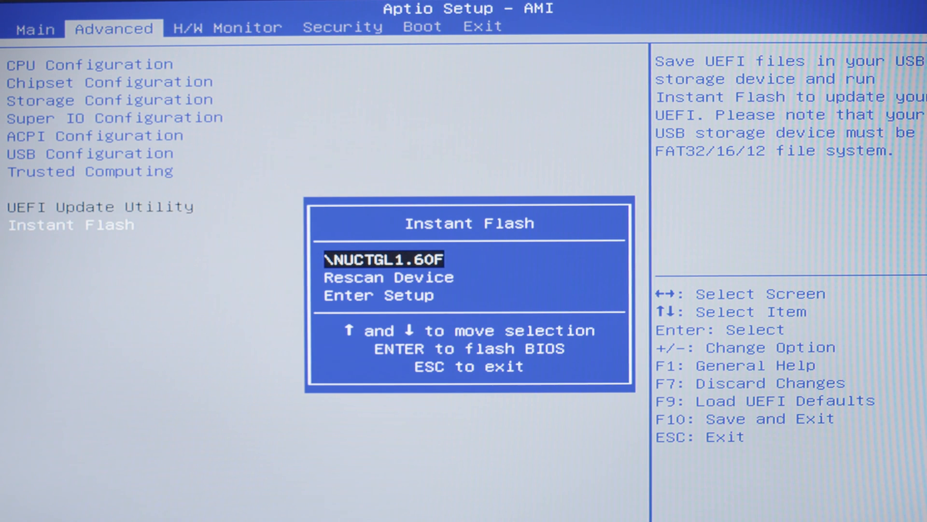
- Select the NUCTGL1.60F file on the USB drive in Instant Flash to flash the BIOS
key(Escape)
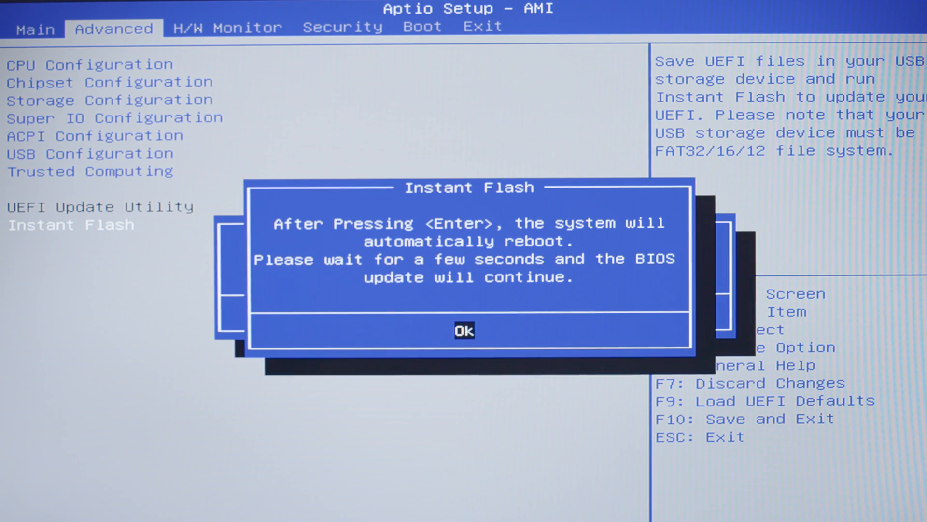
- Confirm Ok on the reboot warning so Instant Flash begins the Intel ME update
key(enter)
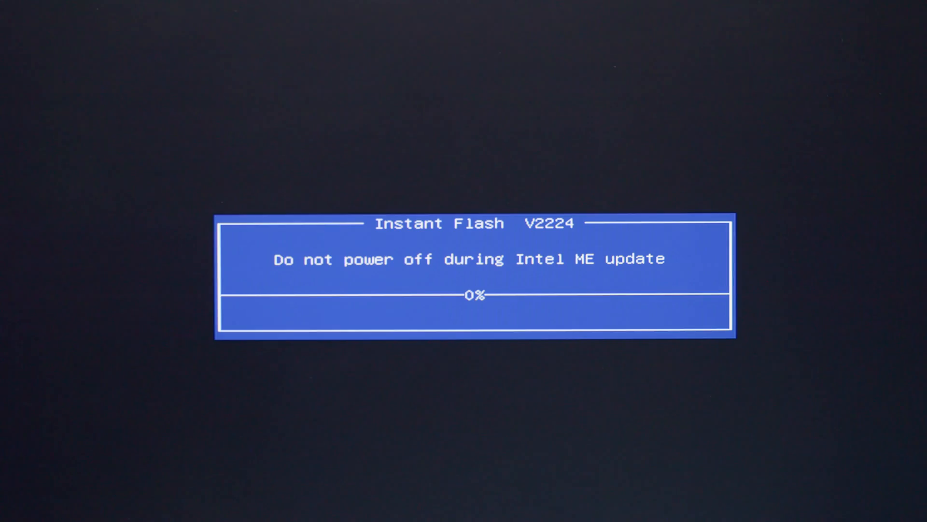